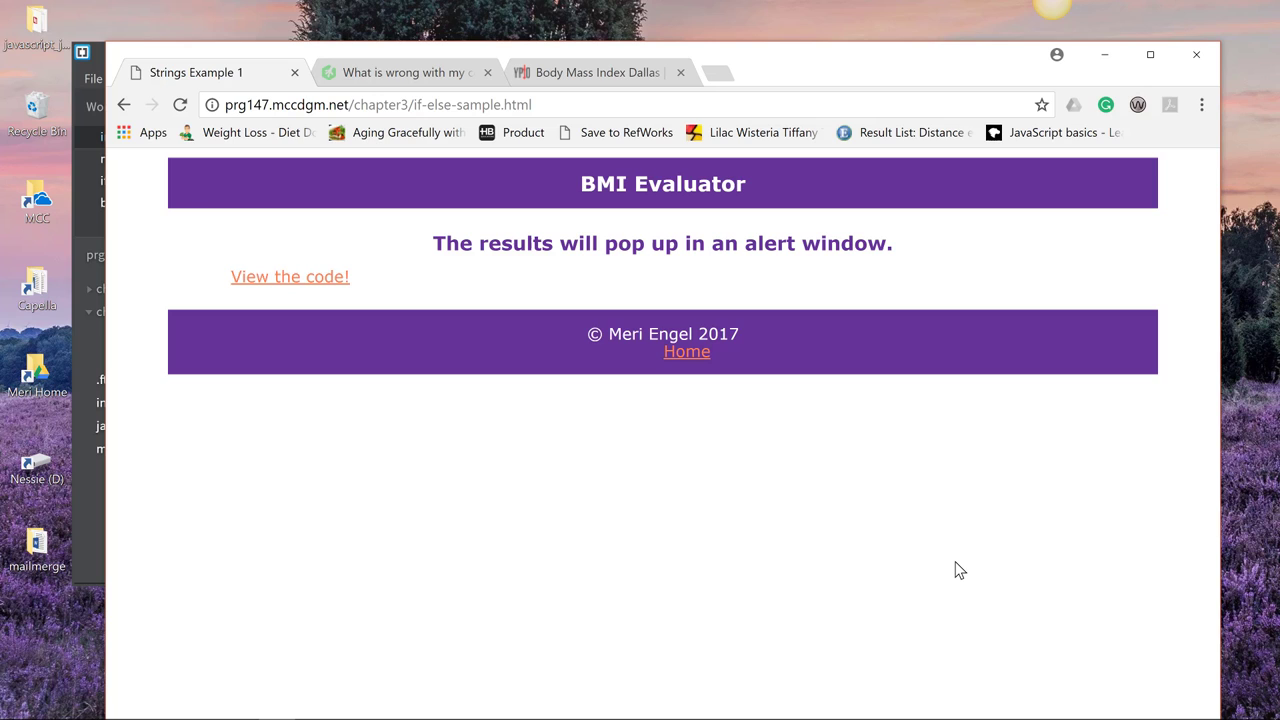
pyautogui.moveTo(704, 492)
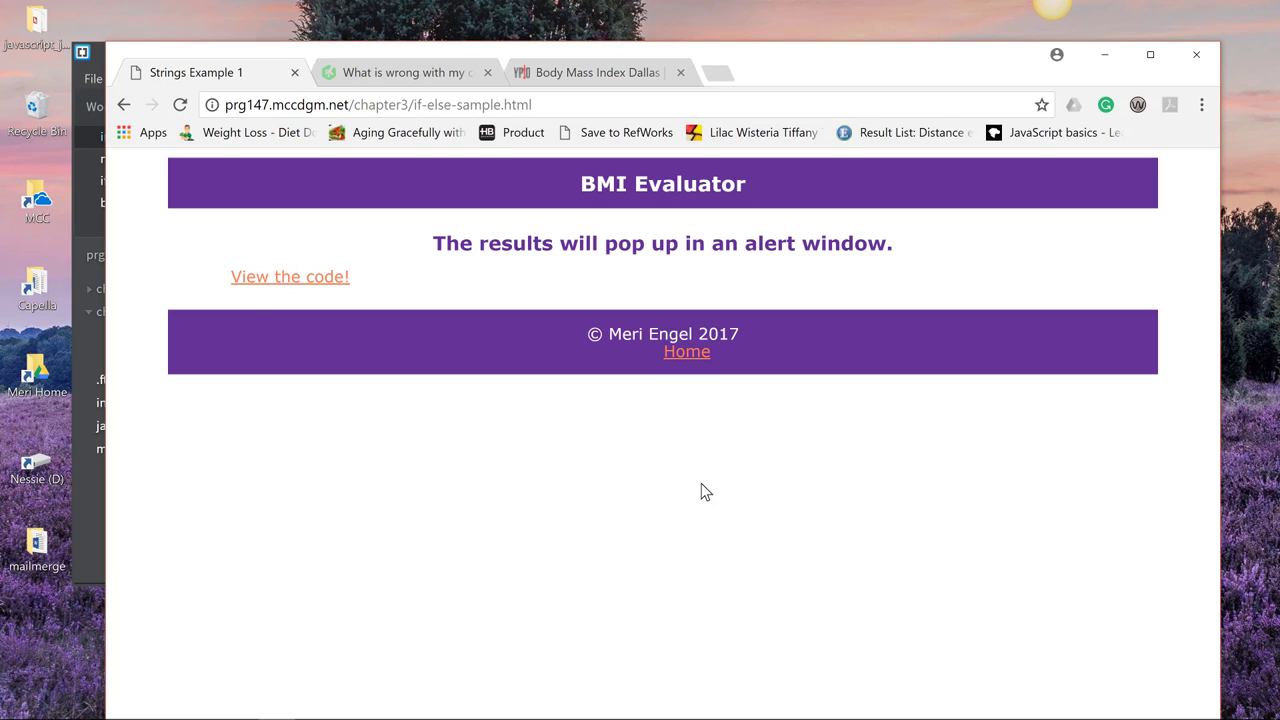
# - View the bmi.js source via the 'View the code!' link
pyautogui.click(290, 276)
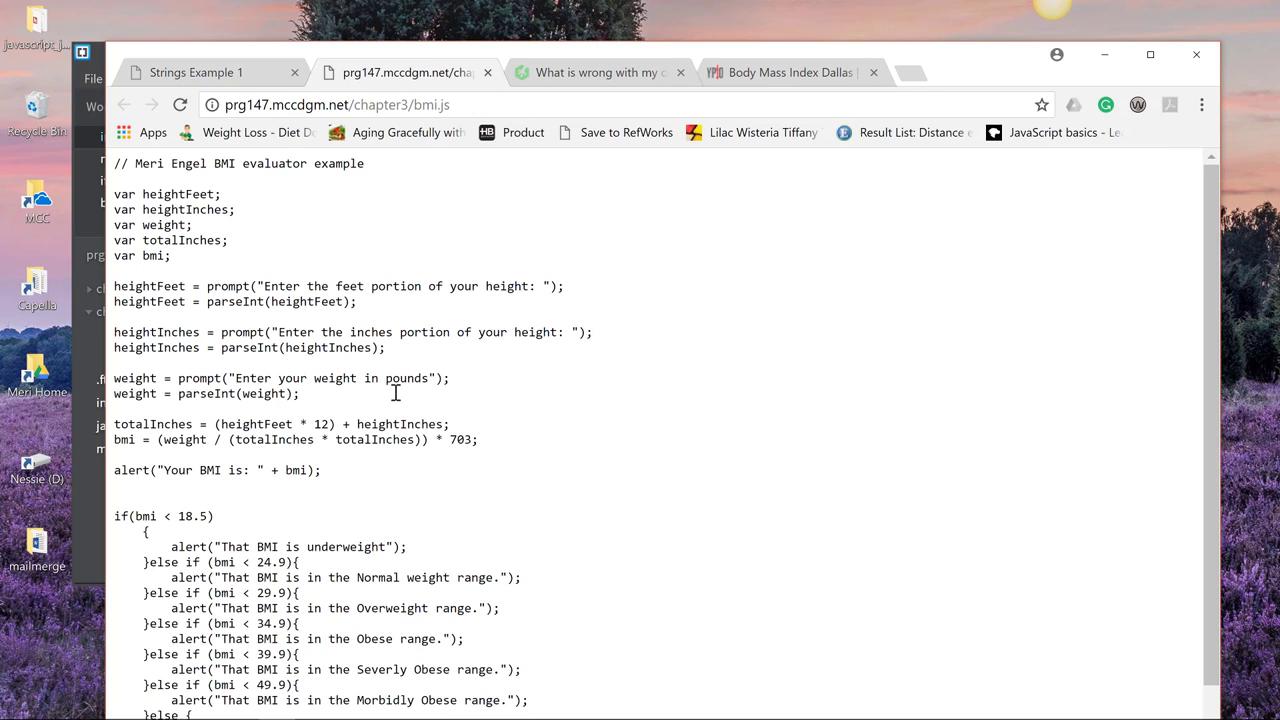
pyautogui.moveTo(308, 328)
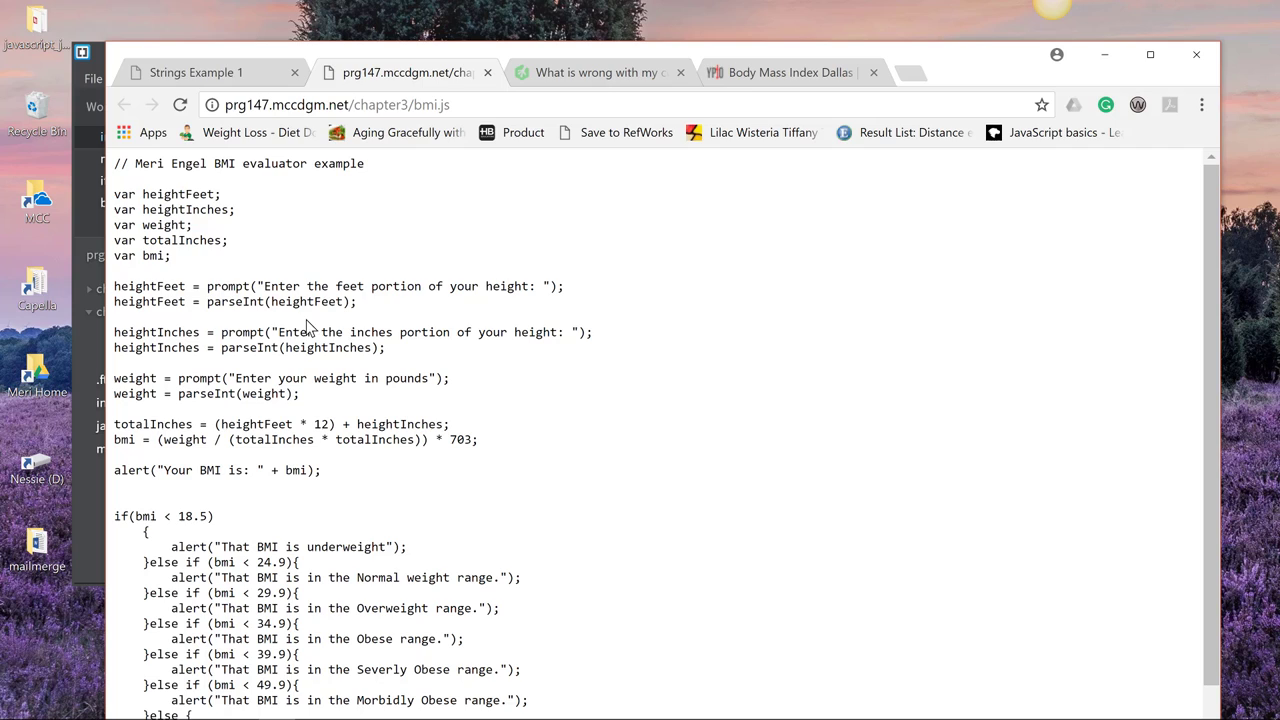
pyautogui.moveTo(388, 312)
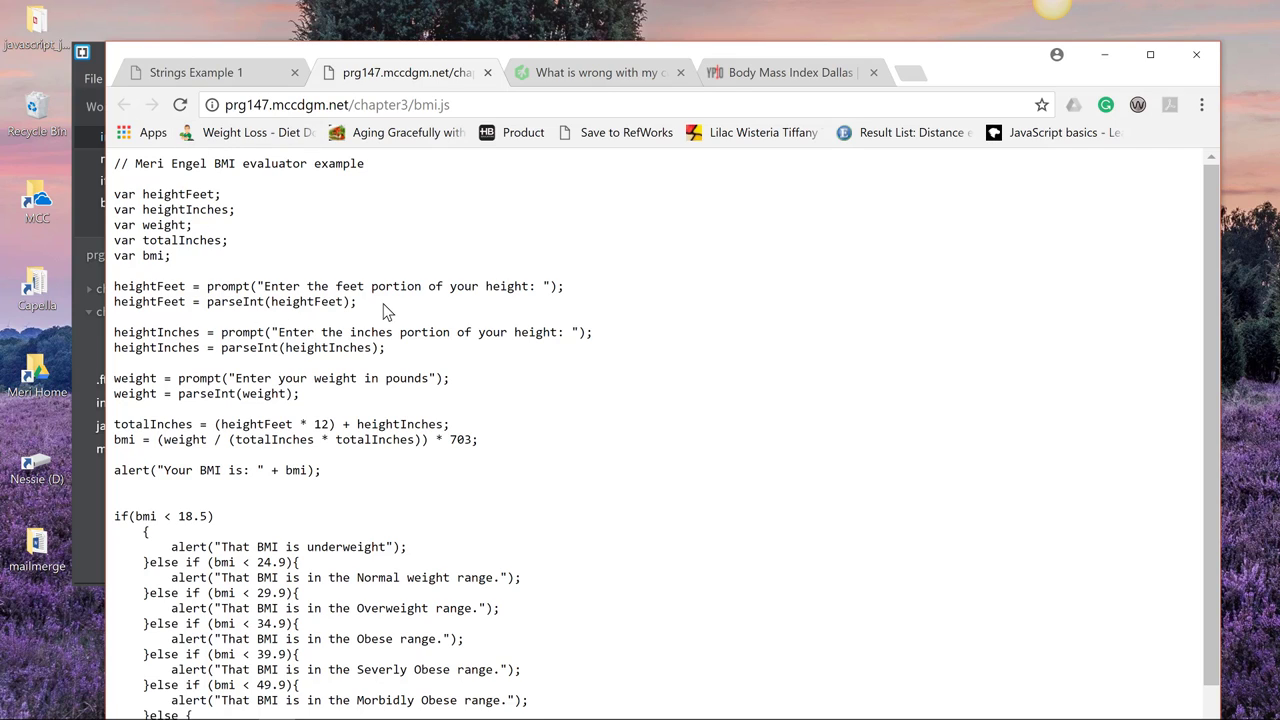
pyautogui.moveTo(330, 348)
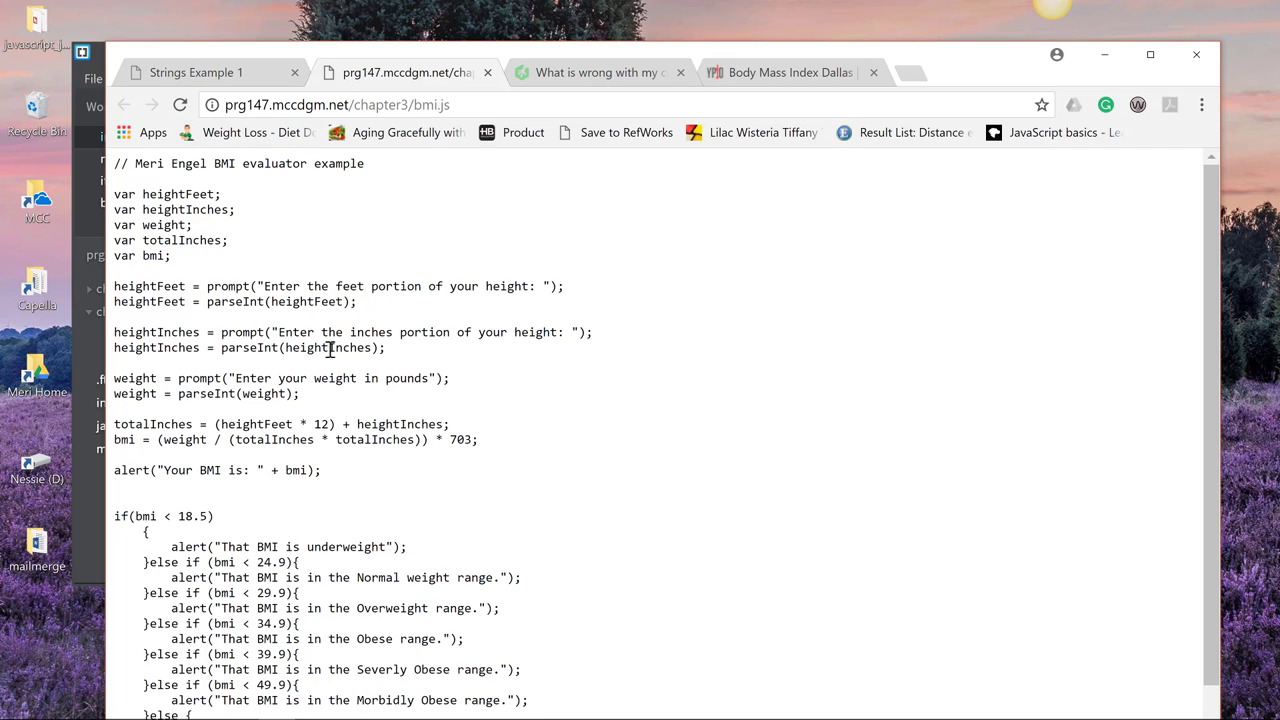
pyautogui.moveTo(250, 368)
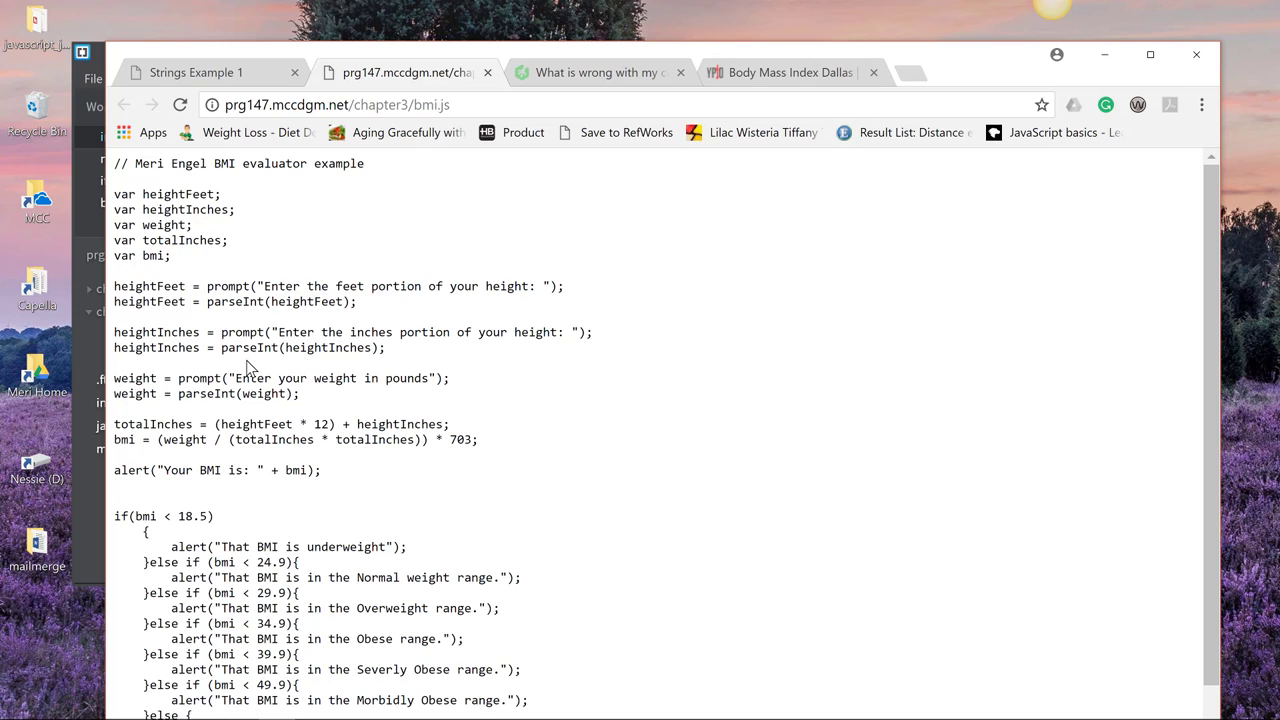
pyautogui.moveTo(304, 476)
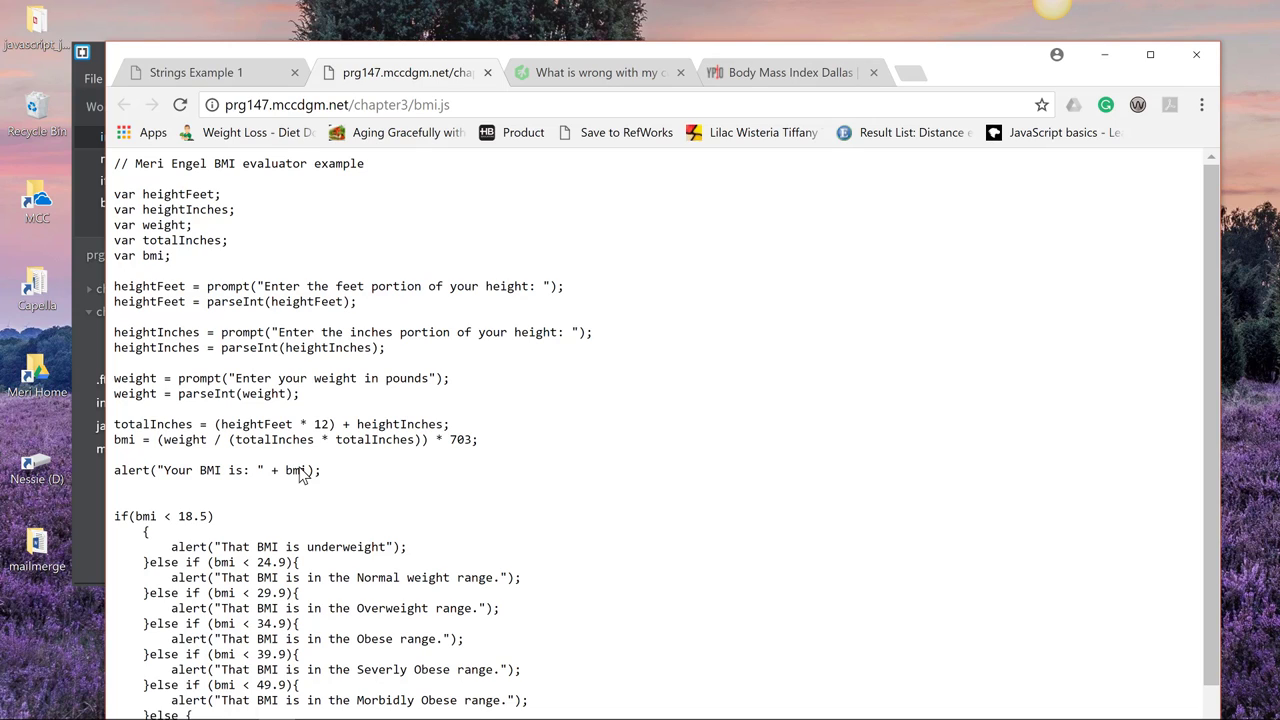
pyautogui.scroll(-3)
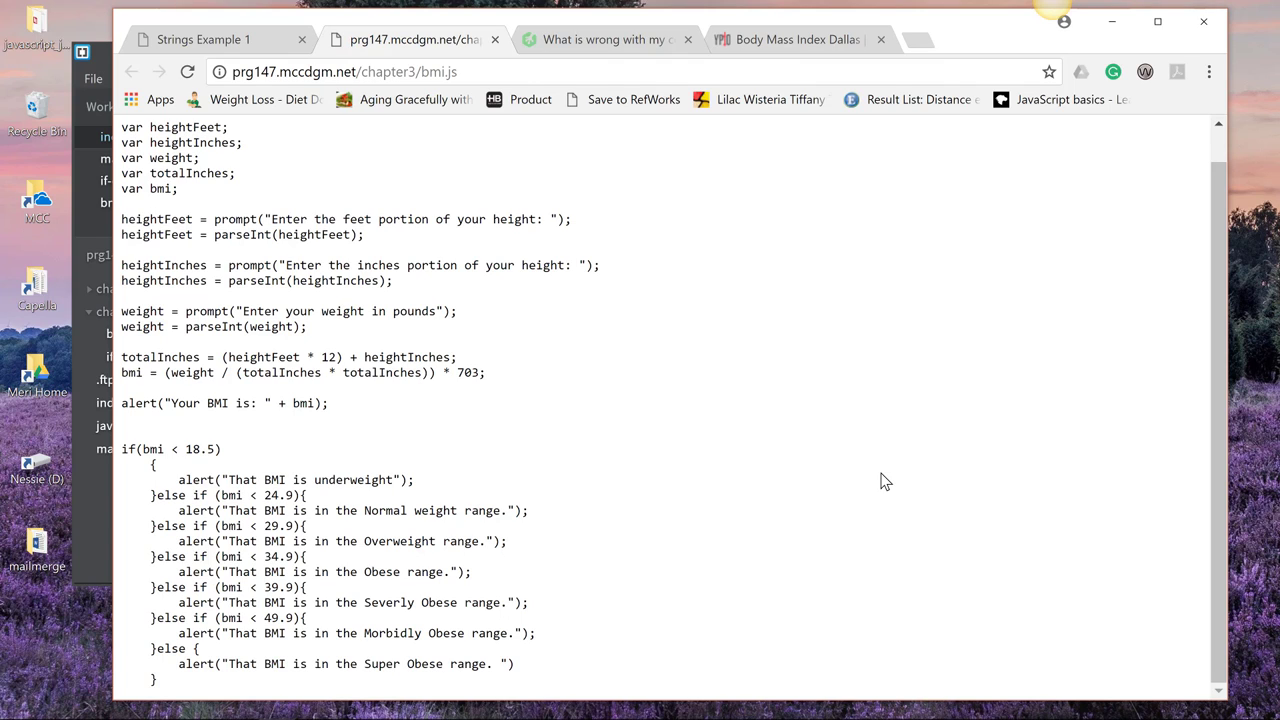
pyautogui.moveTo(318, 536)
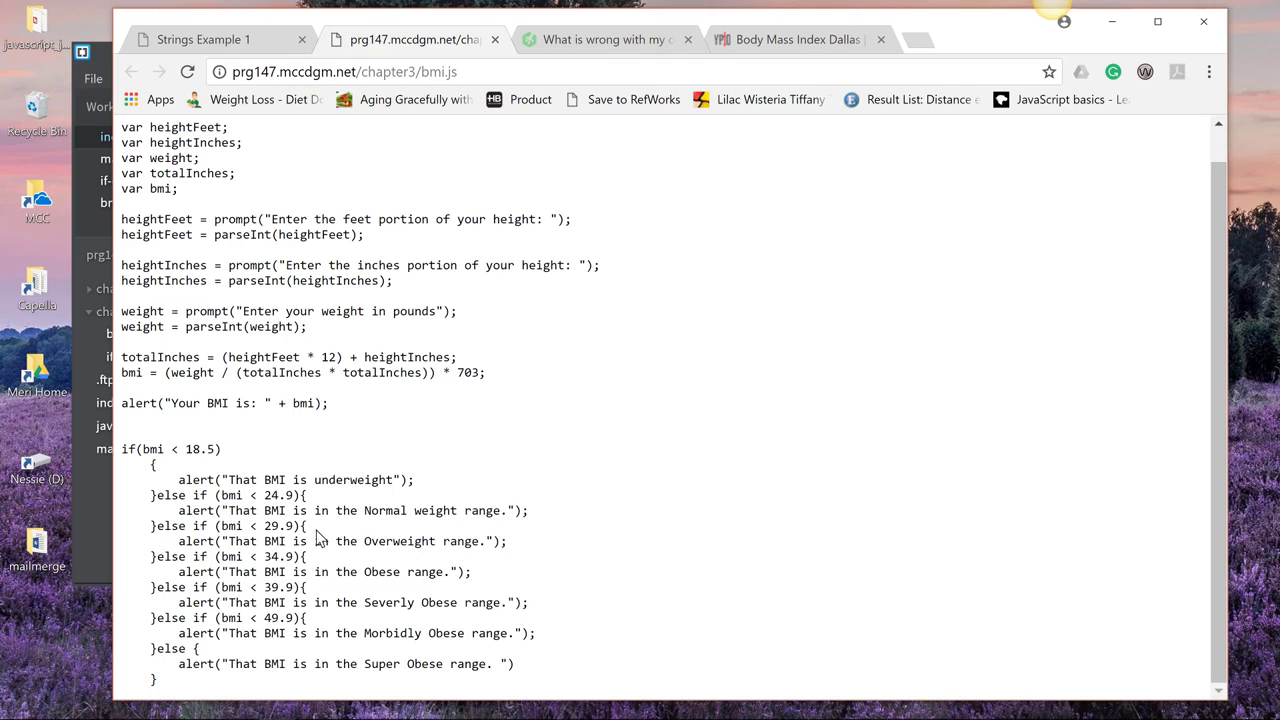
pyautogui.moveTo(264, 500)
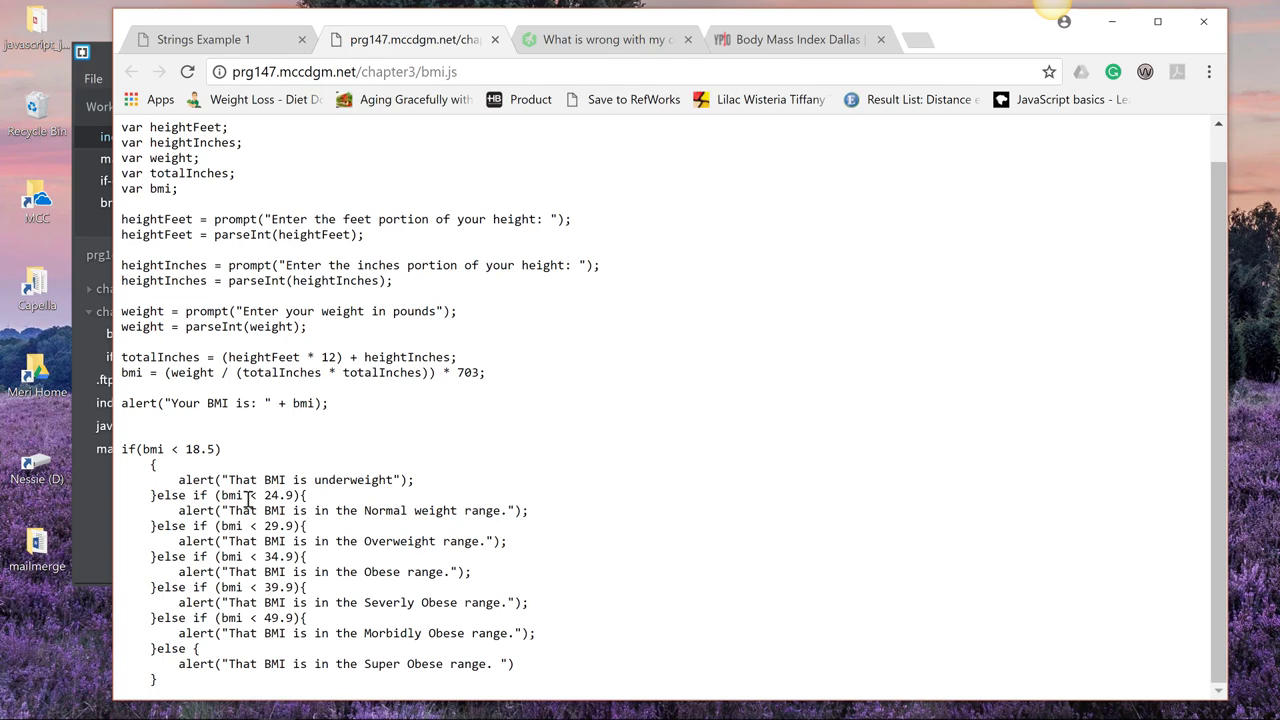
pyautogui.moveTo(280, 544)
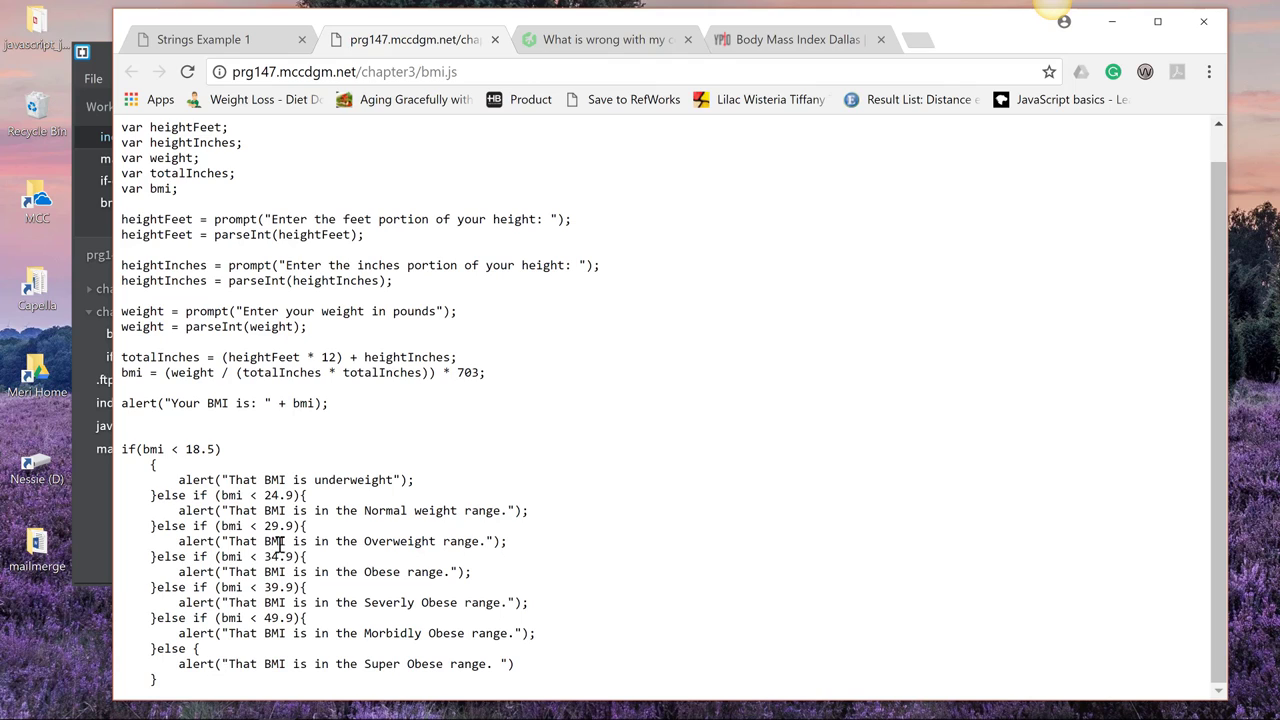
pyautogui.moveTo(280, 556)
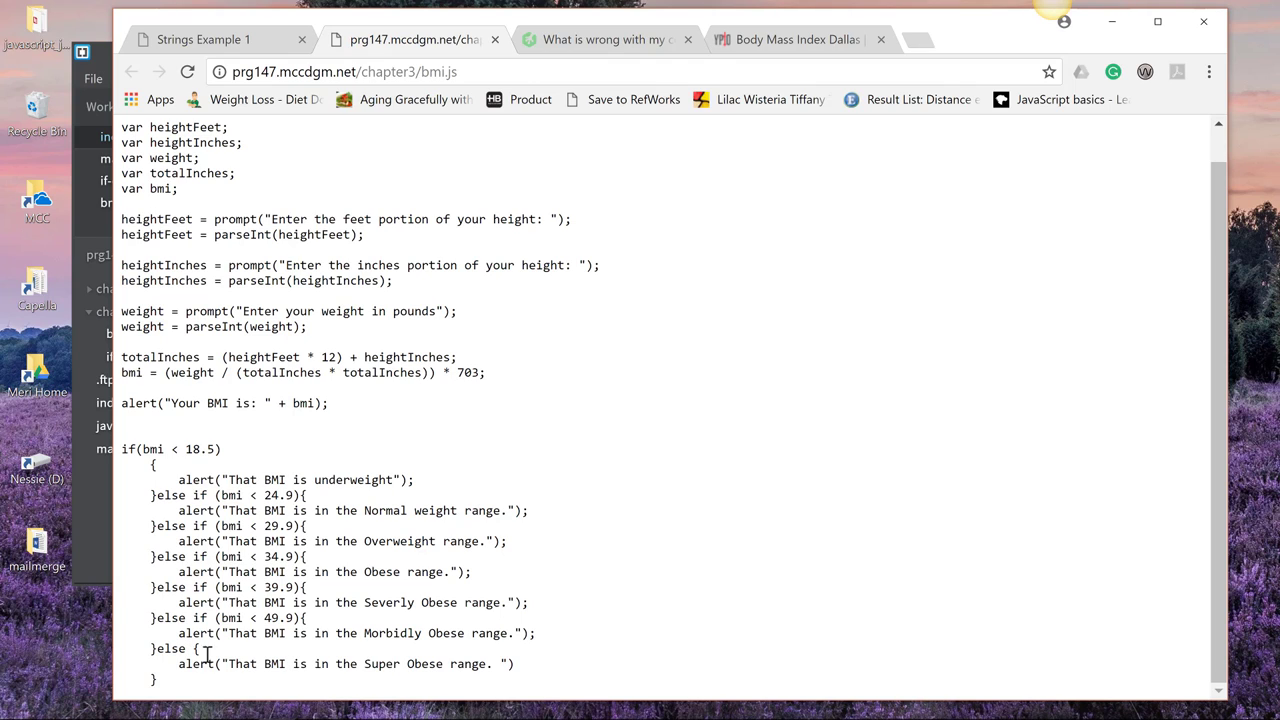
pyautogui.moveTo(160, 652)
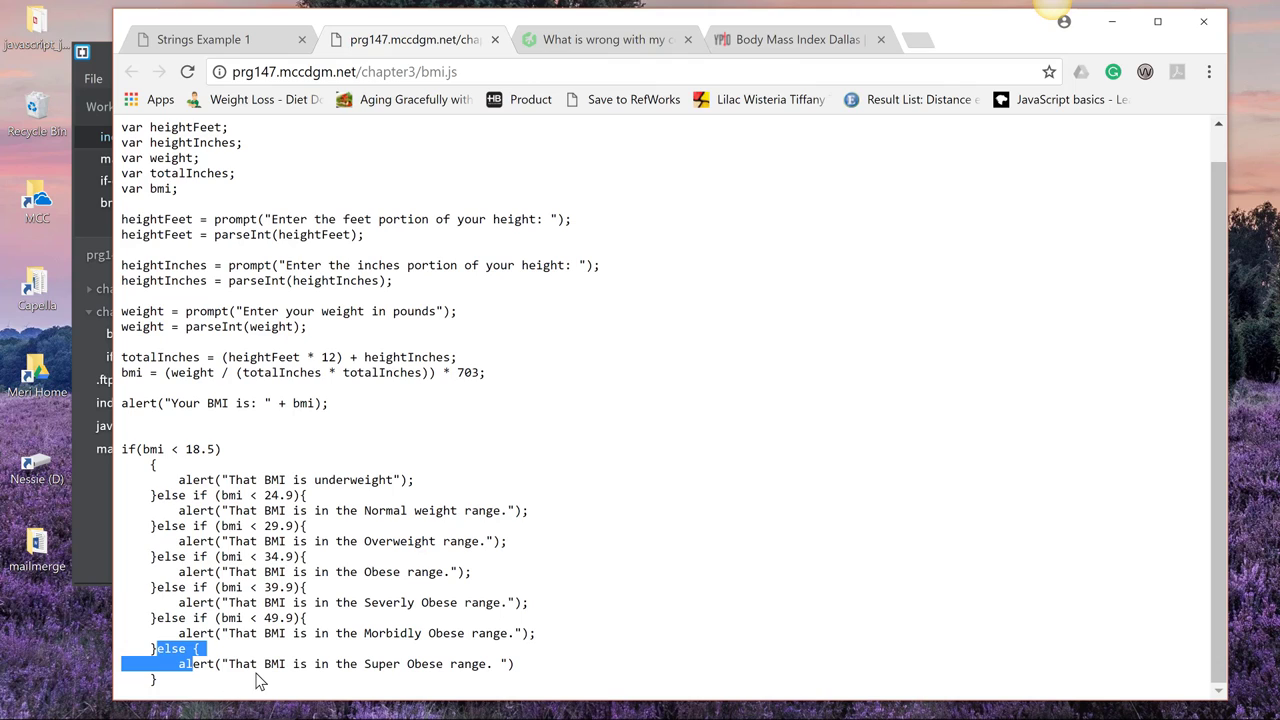
pyautogui.moveTo(500, 656)
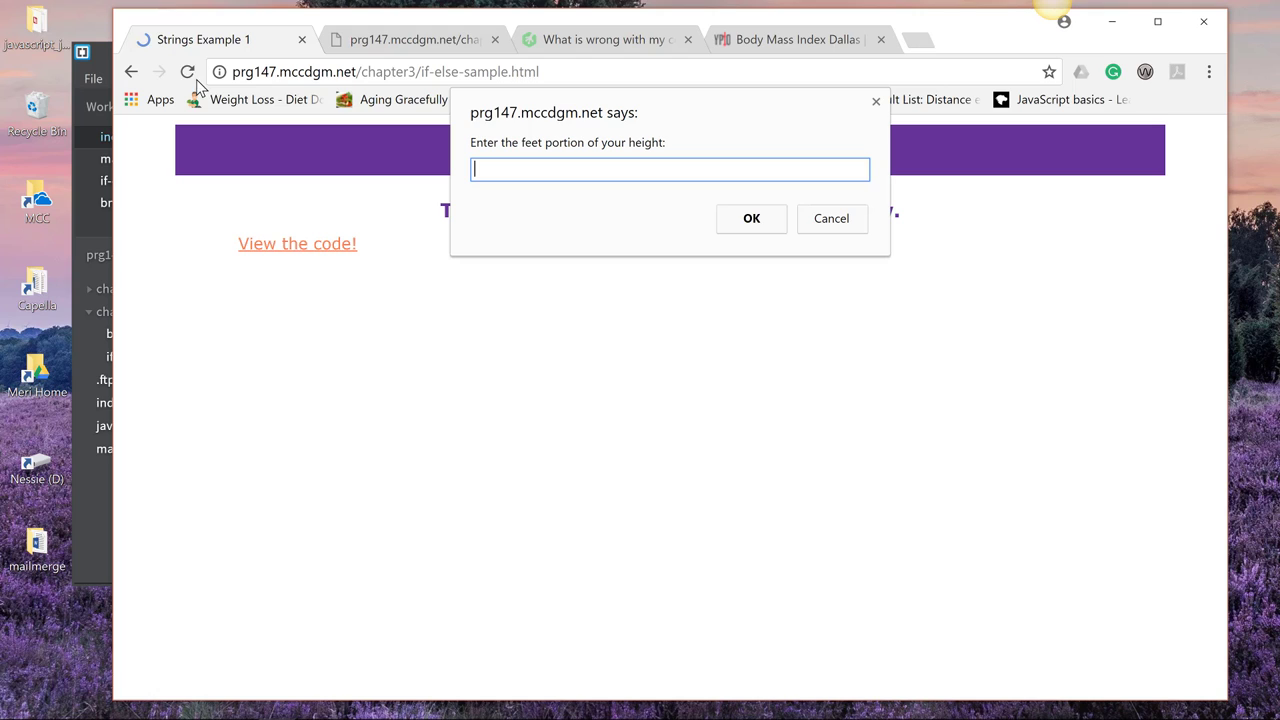
# - Enter 5 feet height and weight in the prompts, get BMI 25.82 Overweight, dismiss alerts
pyautogui.write('5')
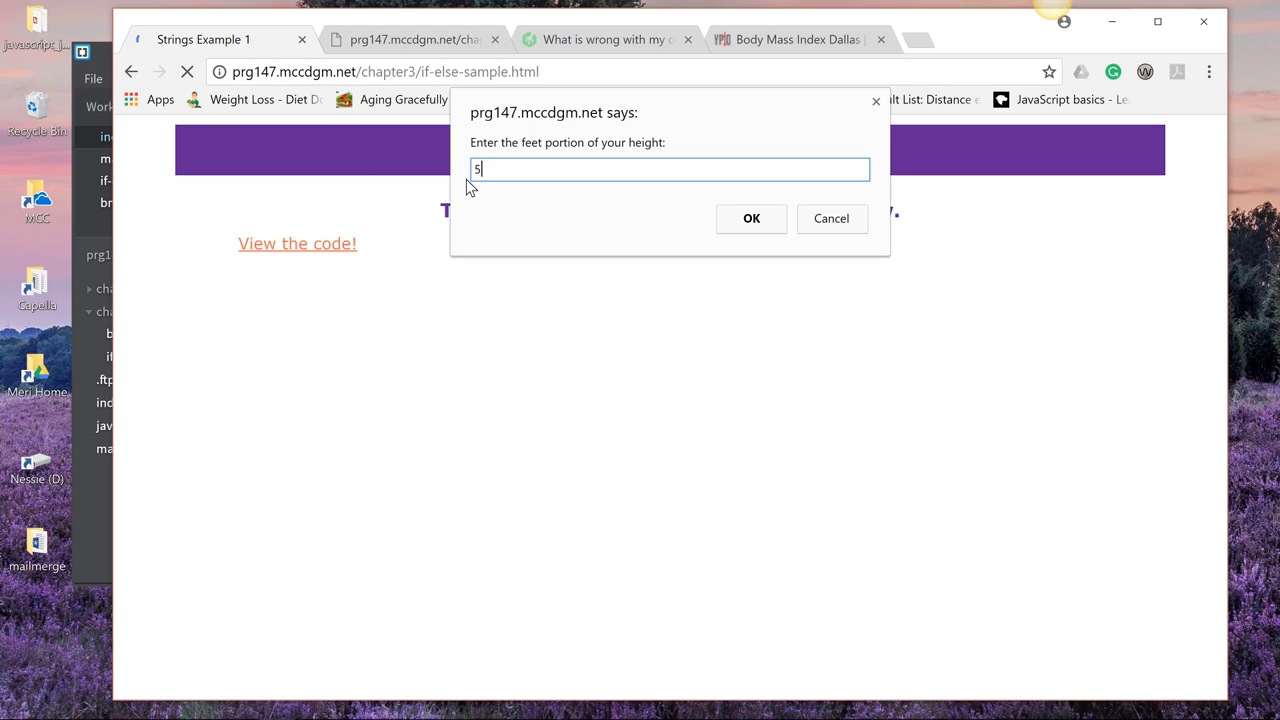
pyautogui.click(752, 218)
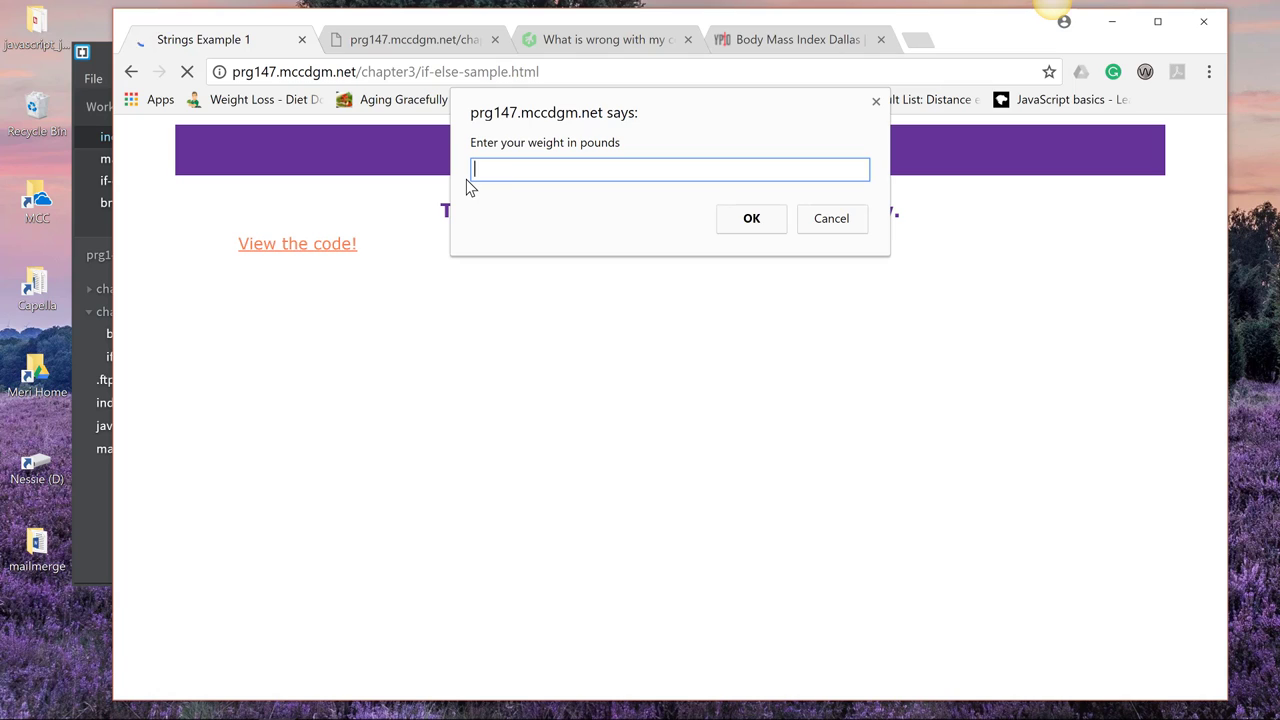
pyautogui.click(752, 218)
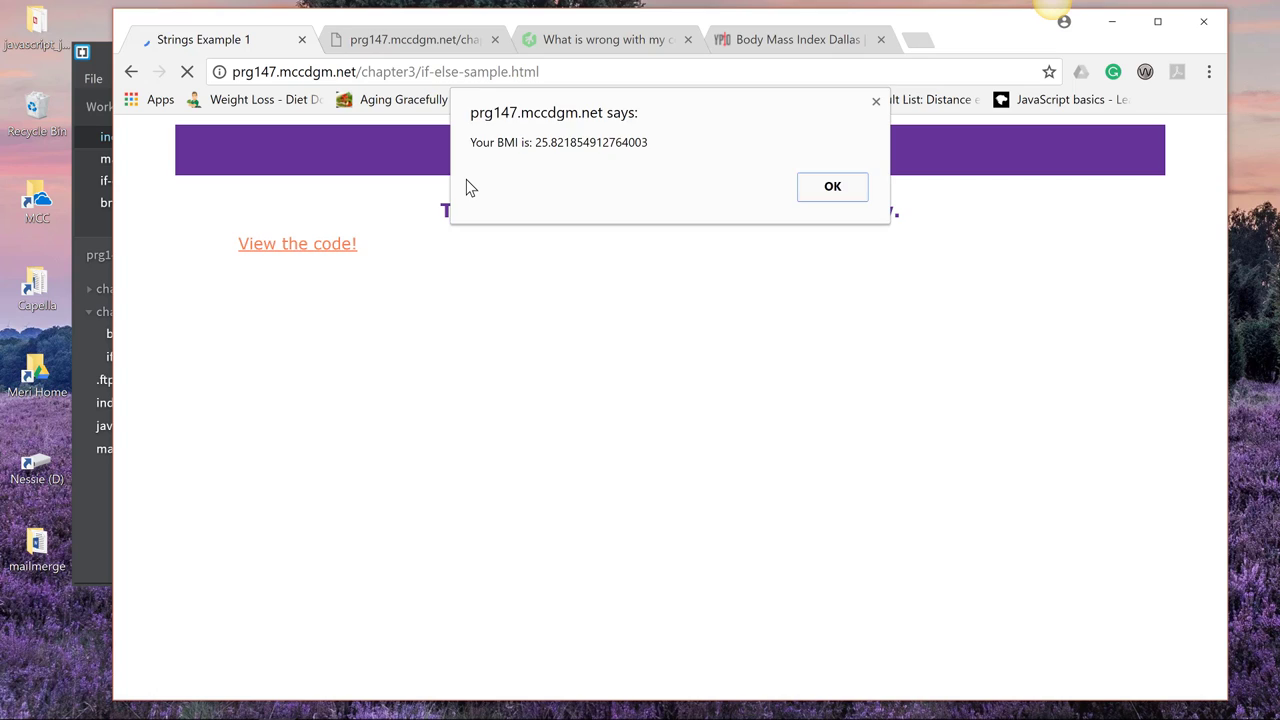
pyautogui.click(832, 186)
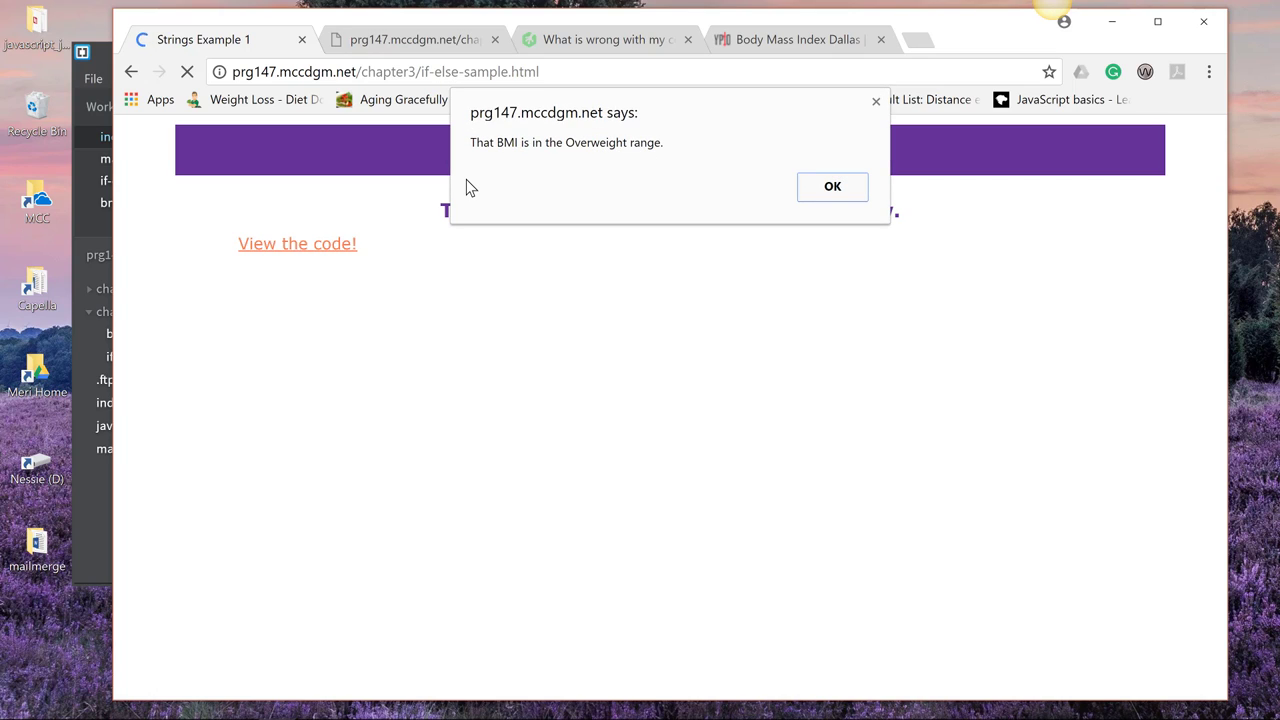
pyautogui.moveTo(868, 180)
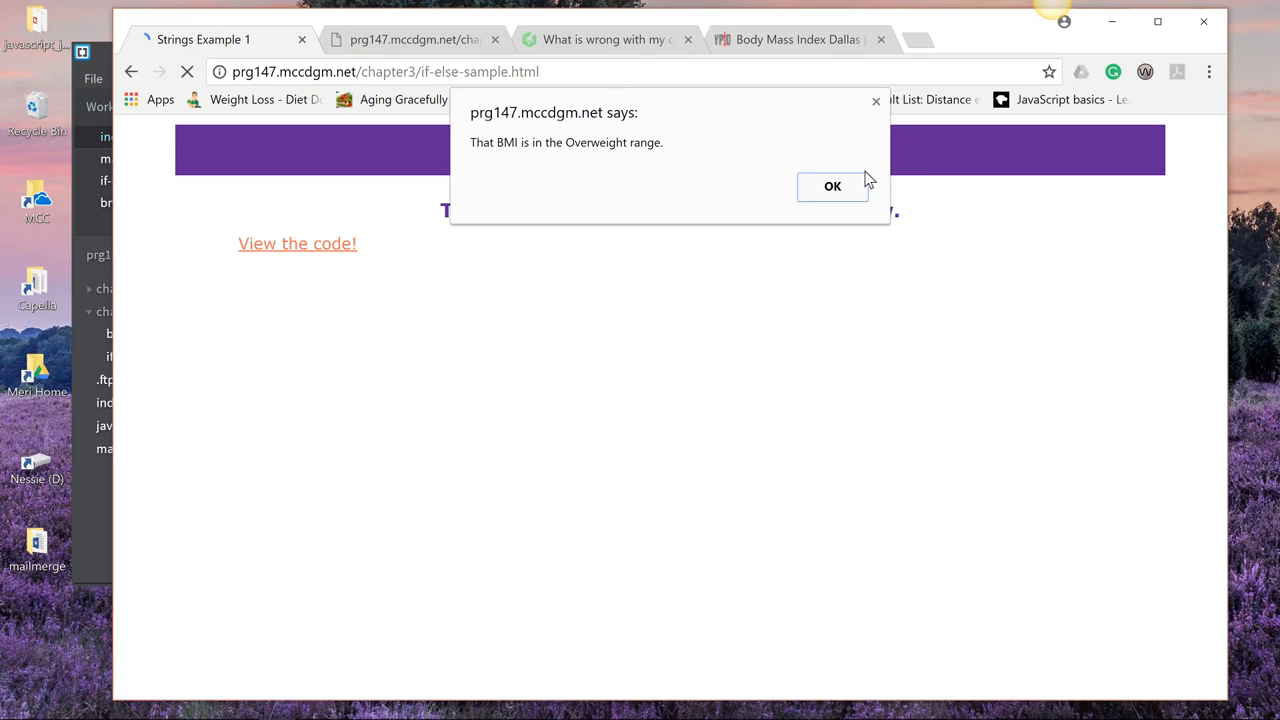
pyautogui.click(832, 186)
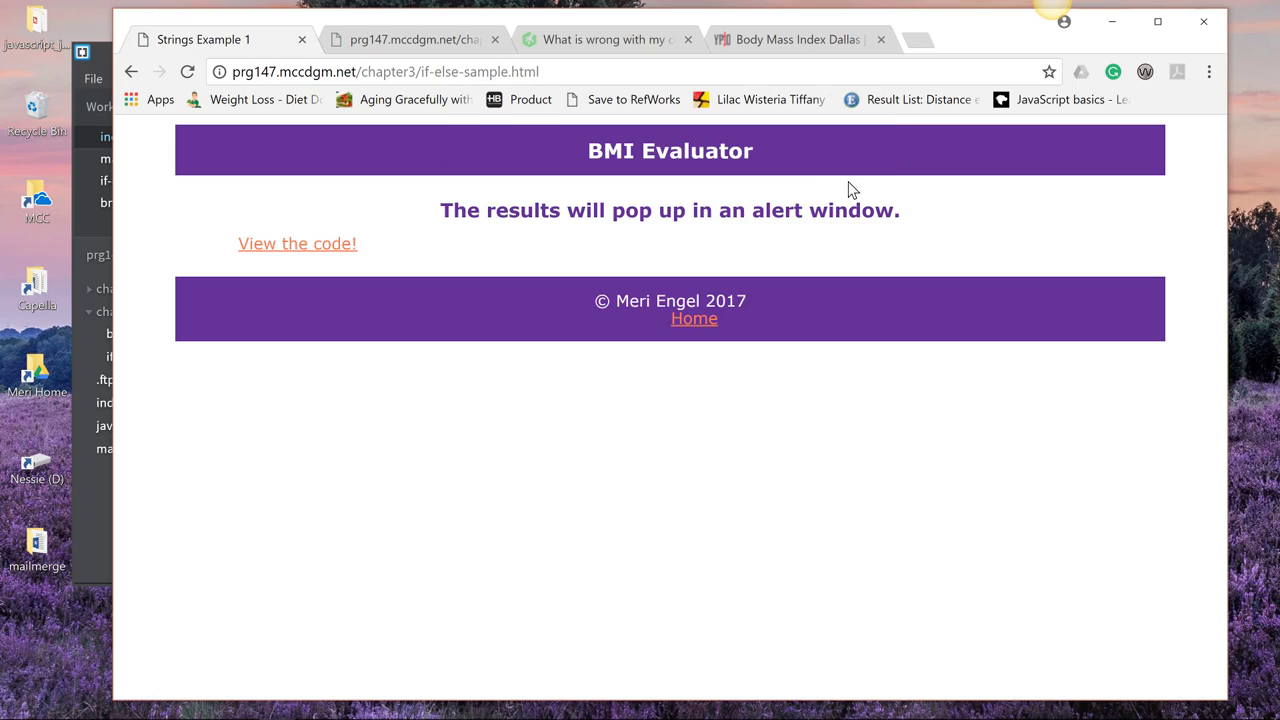